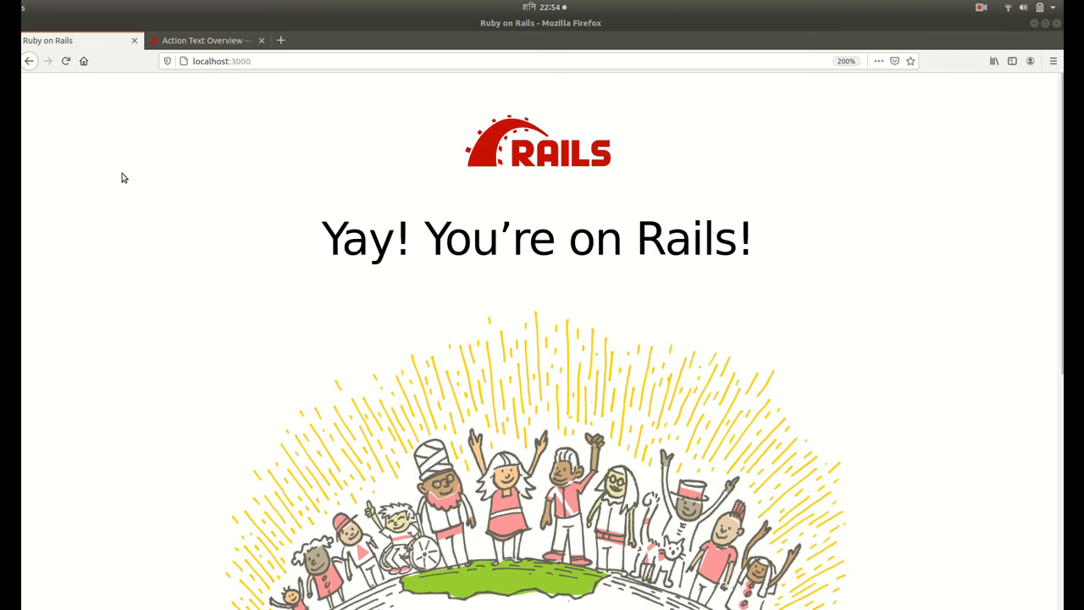
mouse_move(149, 319)
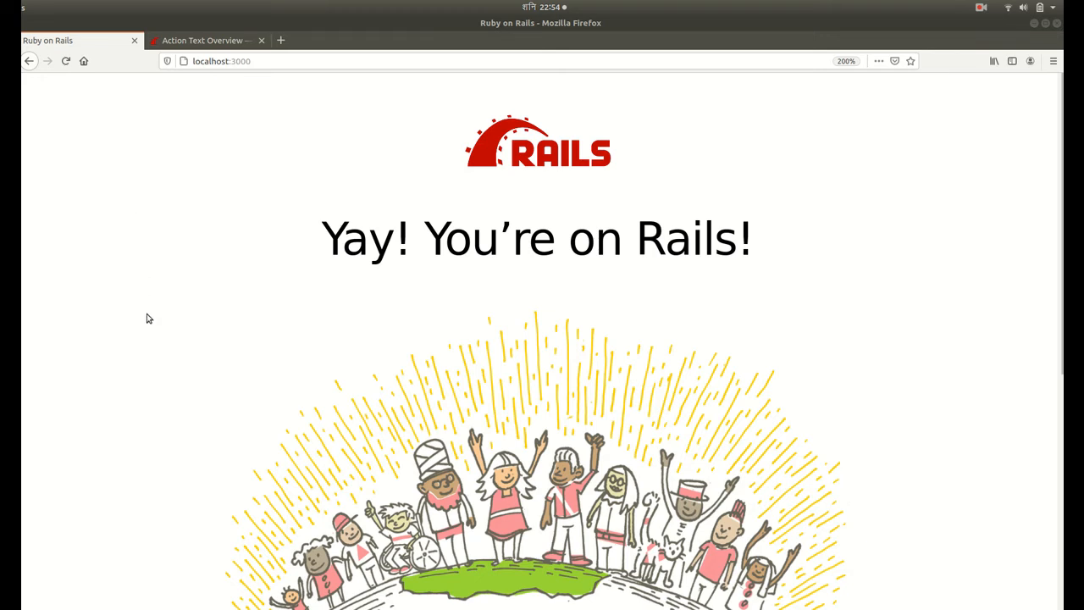
mouse_move(156, 400)
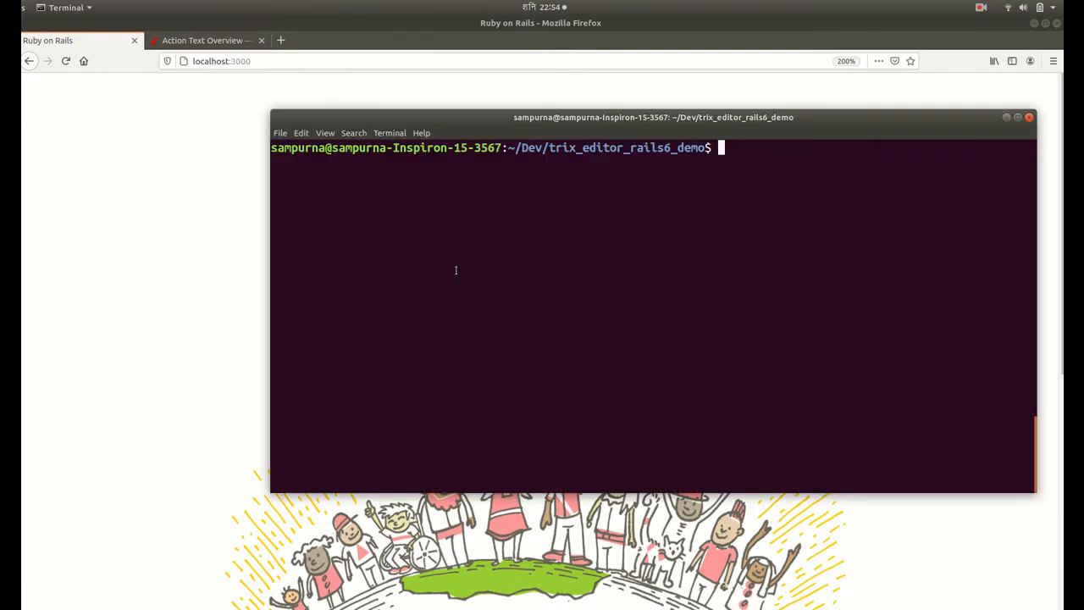
- Run rails action_text:install, creating the Action Text files and adding the trix packages
text(rails)
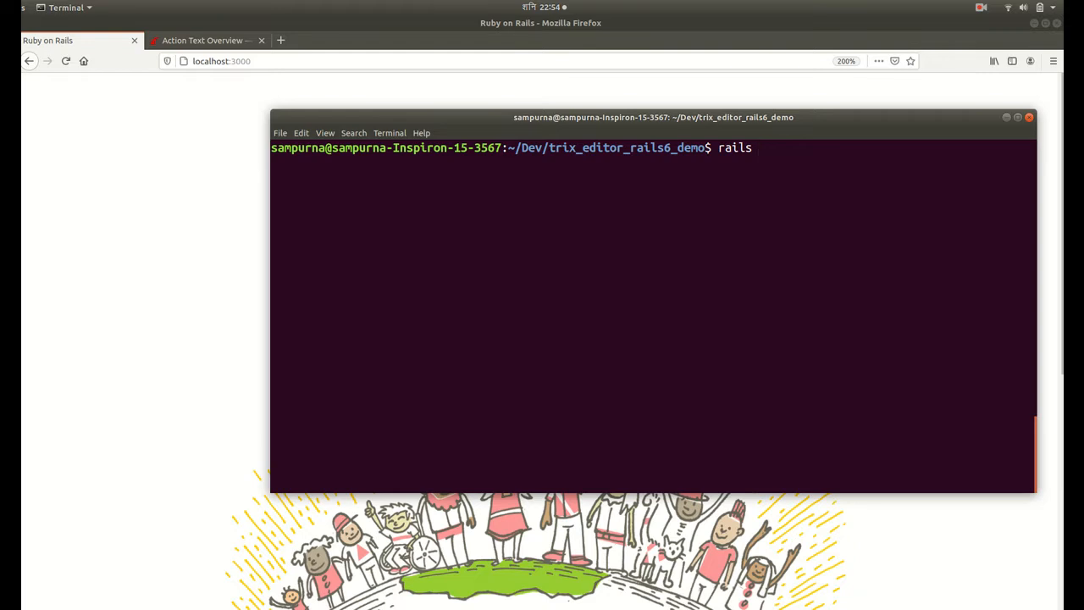
text(action)
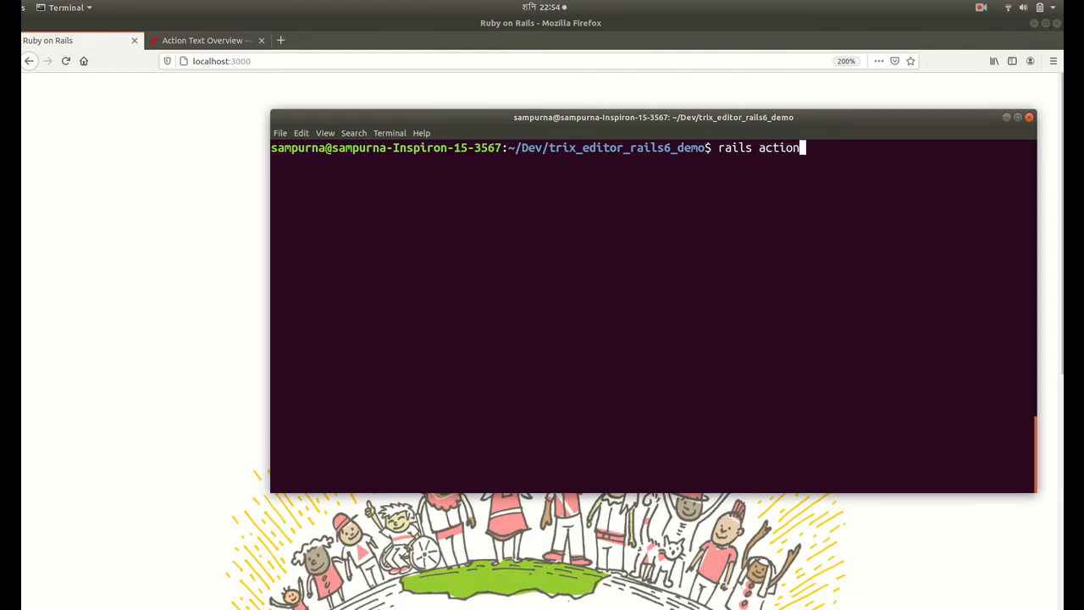
text(_text:in)
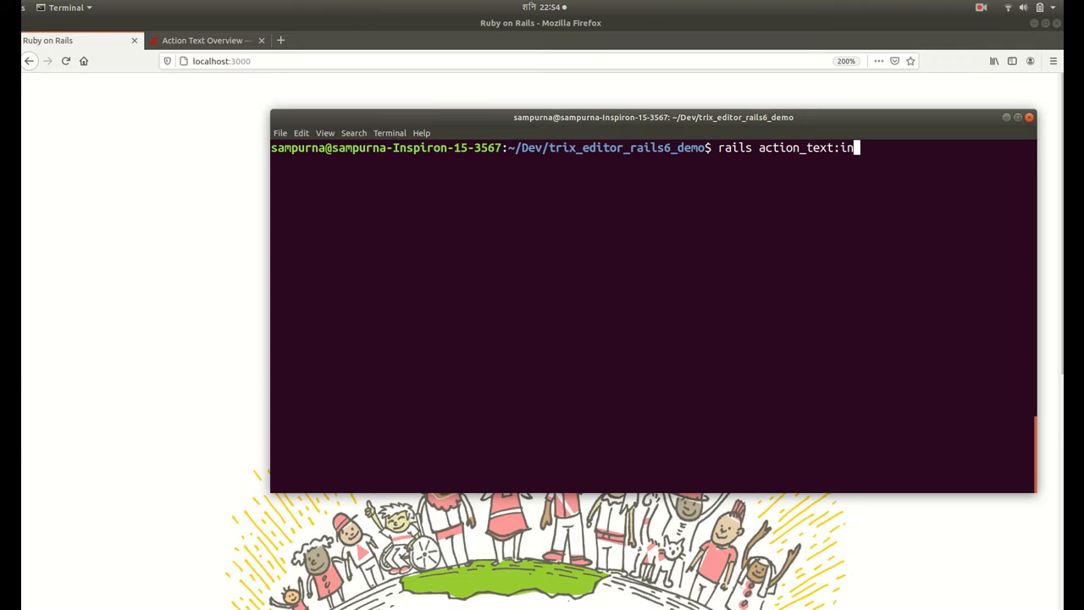
key(Return)
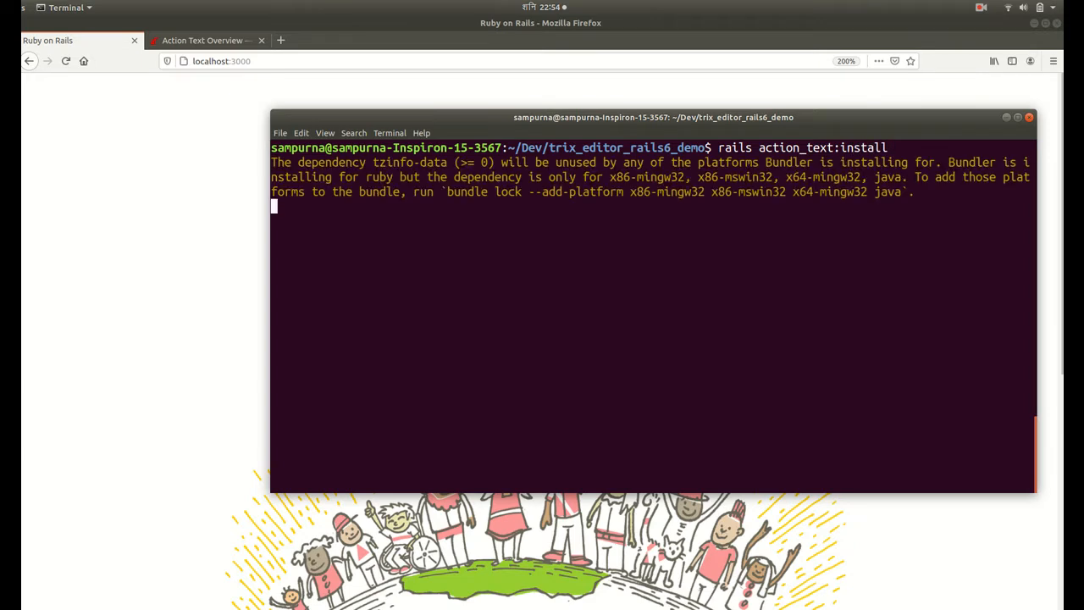
mouse_move(562, 295)
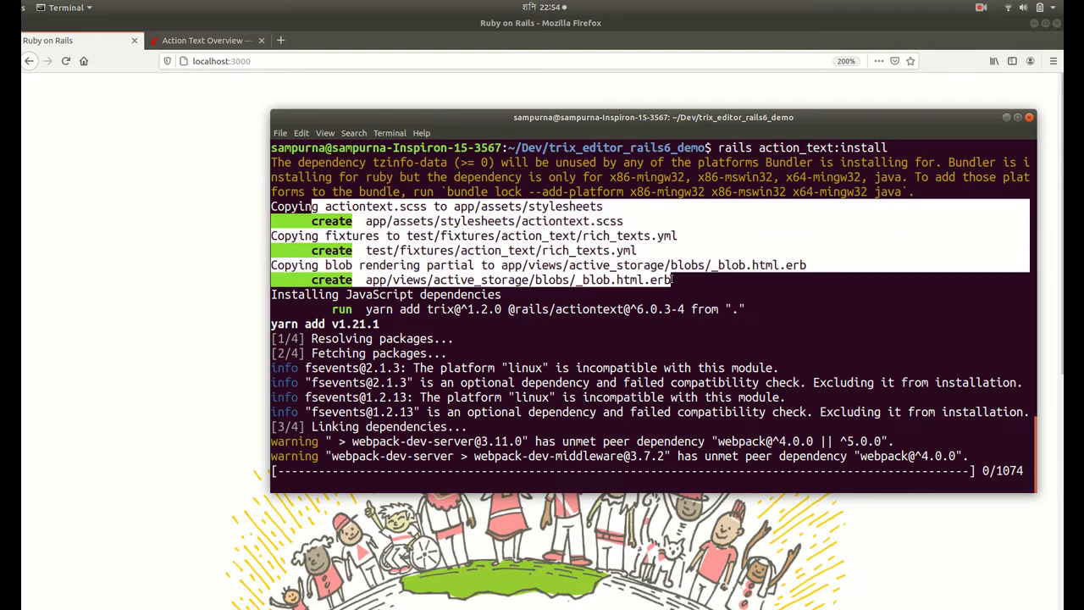
text(co)
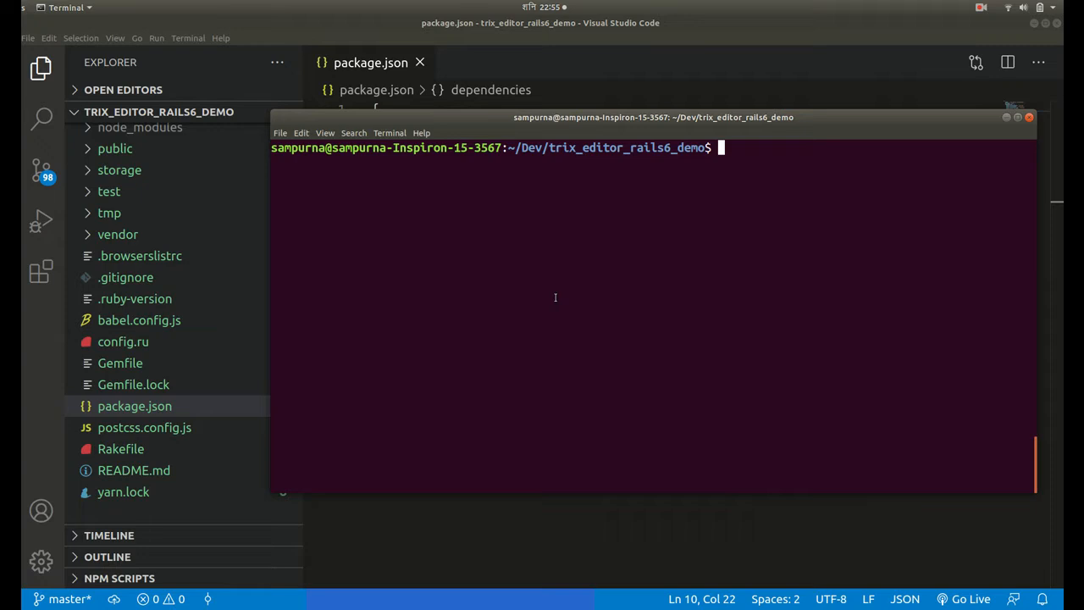
mouse_move(552, 322)
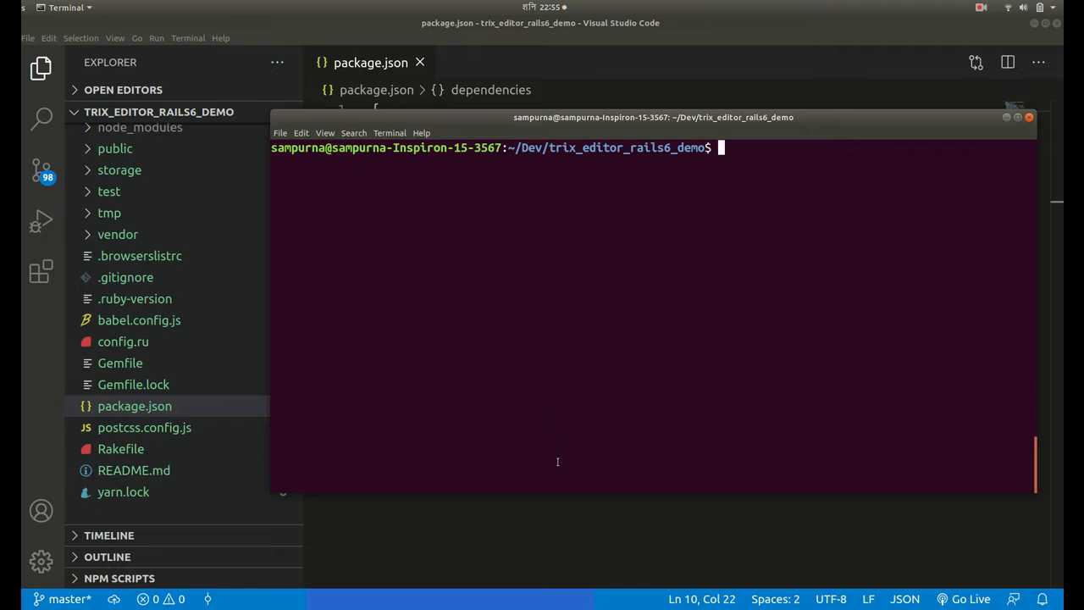
mouse_move(614, 332)
text(rails)
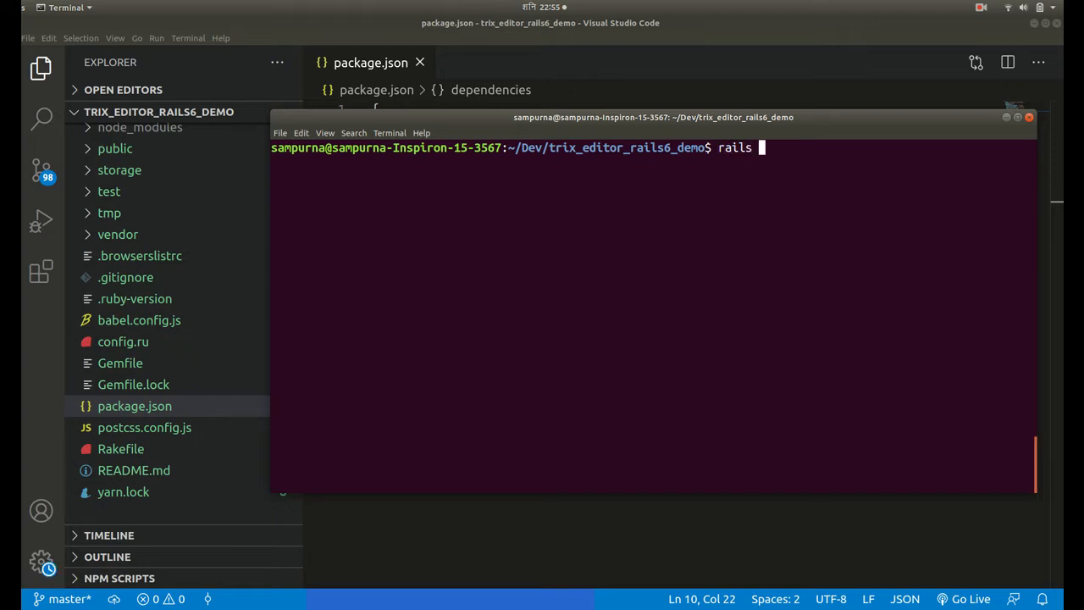
- Run rails g scaffold articles title:string content:text, then rails db:migrate
text(g)
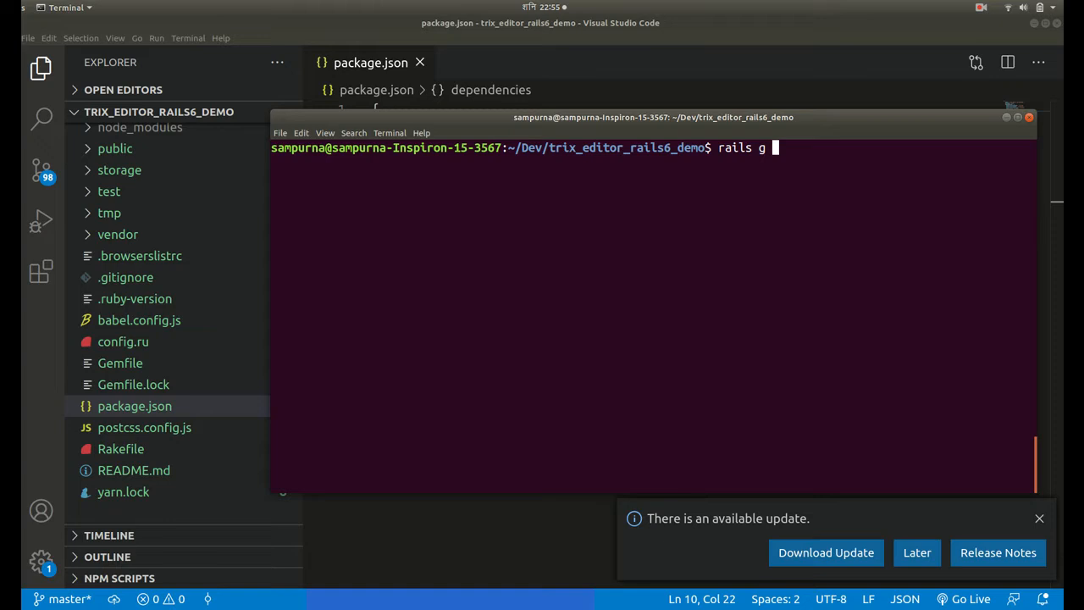
text(scaffold)
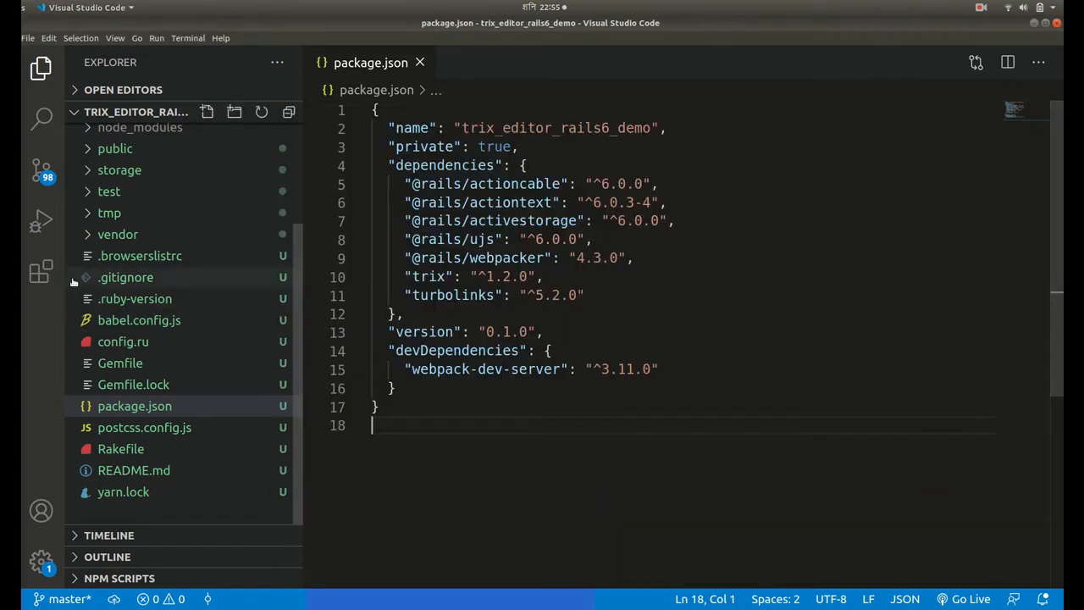
text(rails g scaffold)
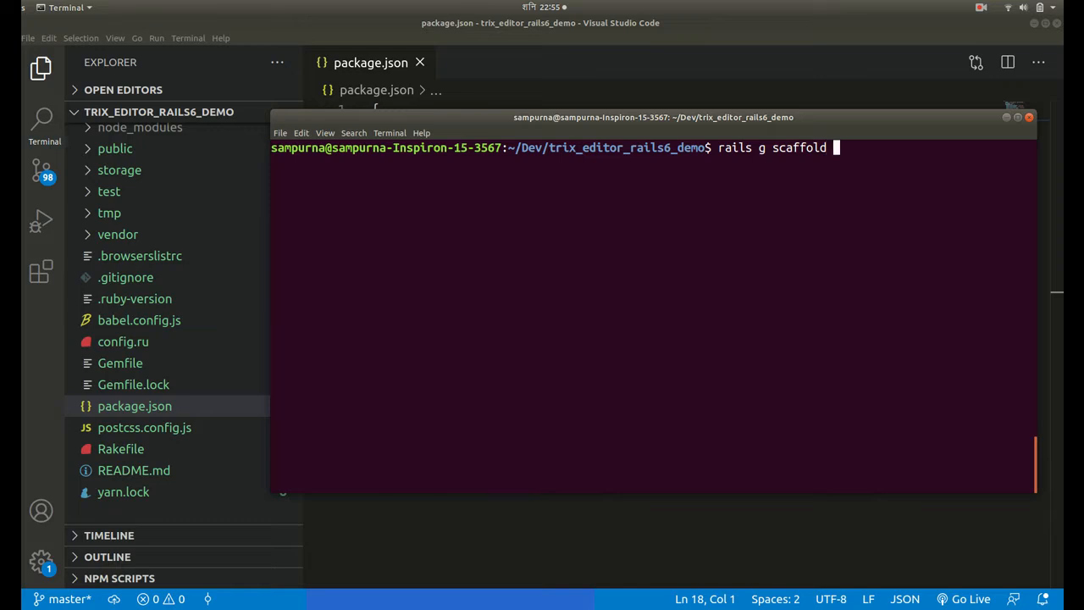
text(articles title:string con)
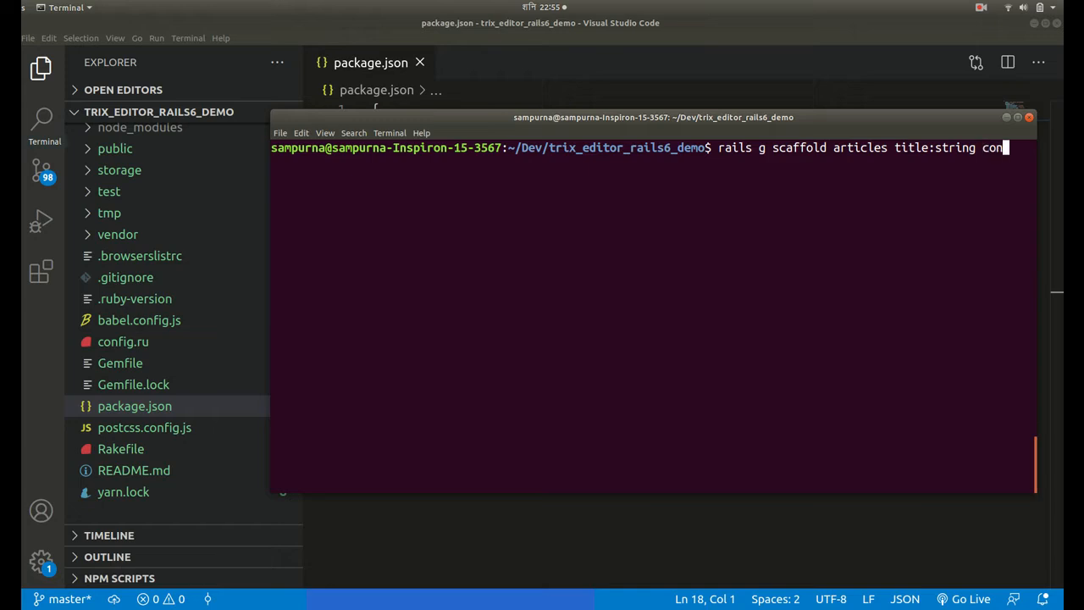
text(tent:text)
text(rails db:migrate)
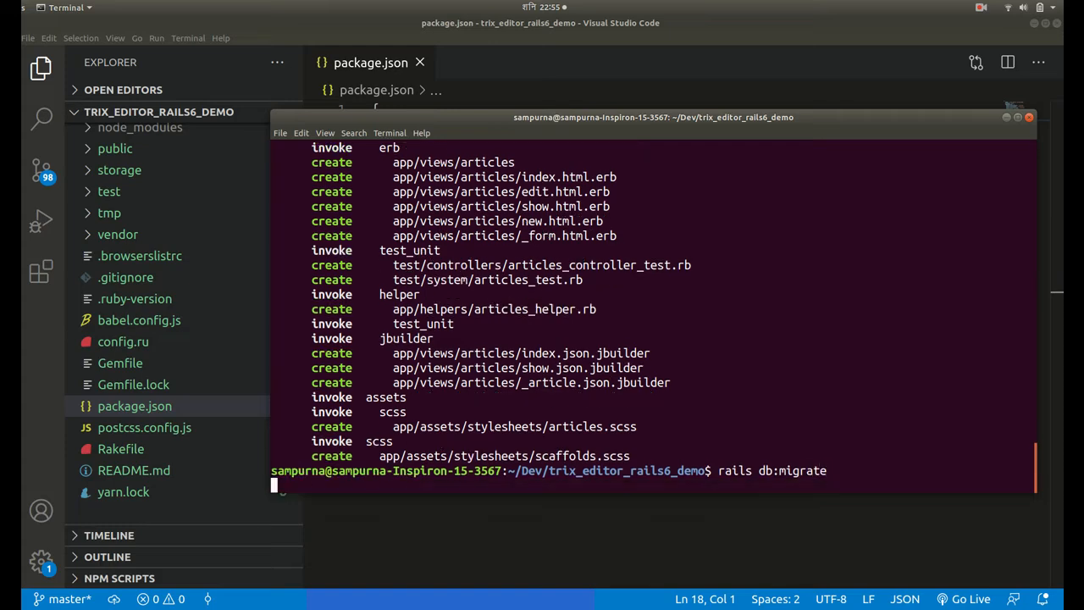
key(Return)
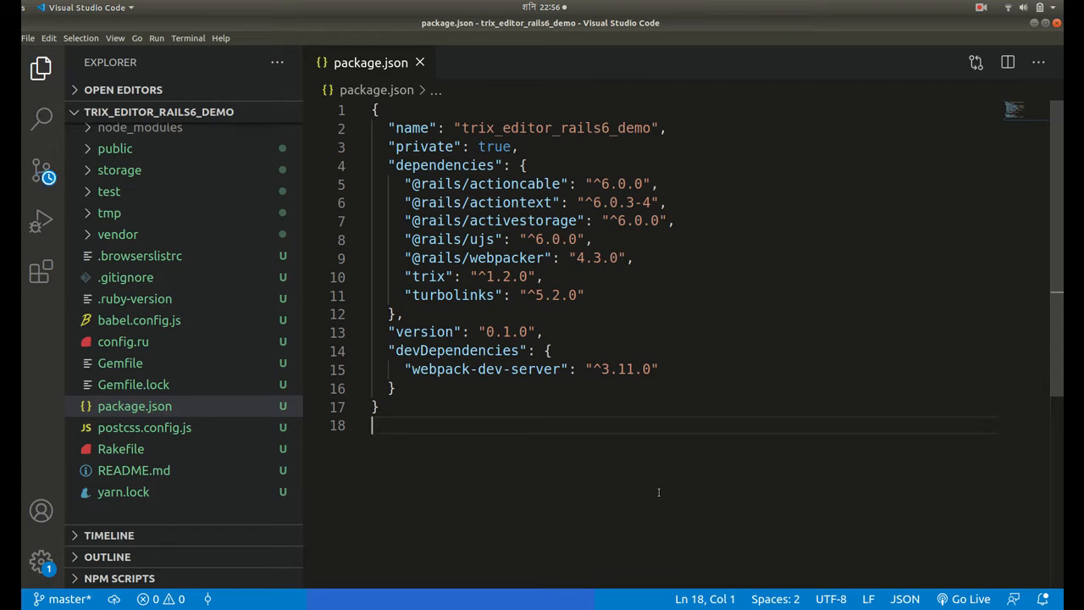
- Add has_rich_text :content to the Article model in article.rb
click(139, 234)
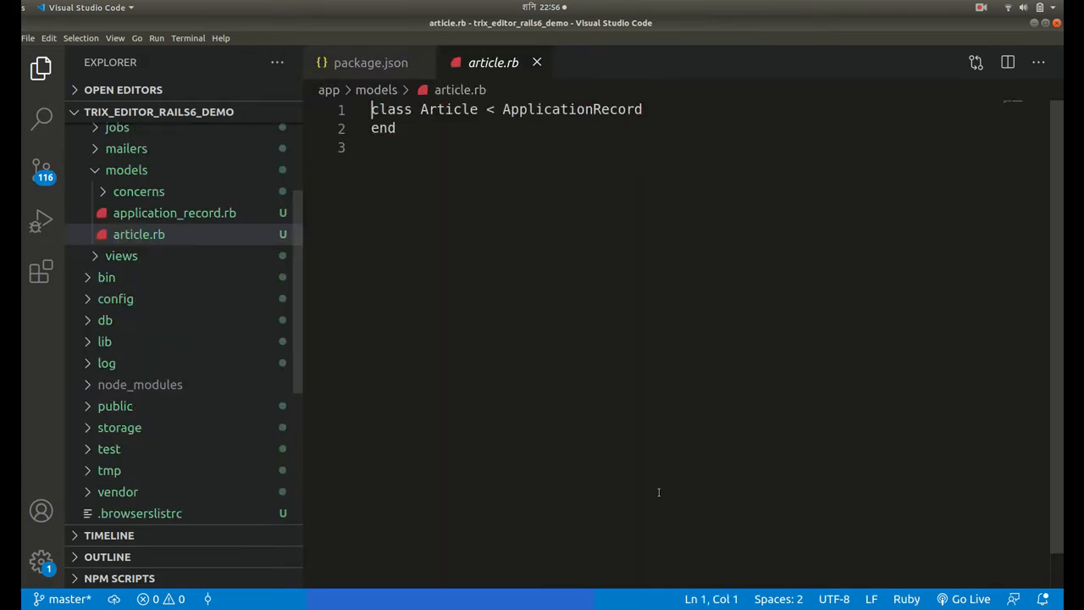
key(Enter)
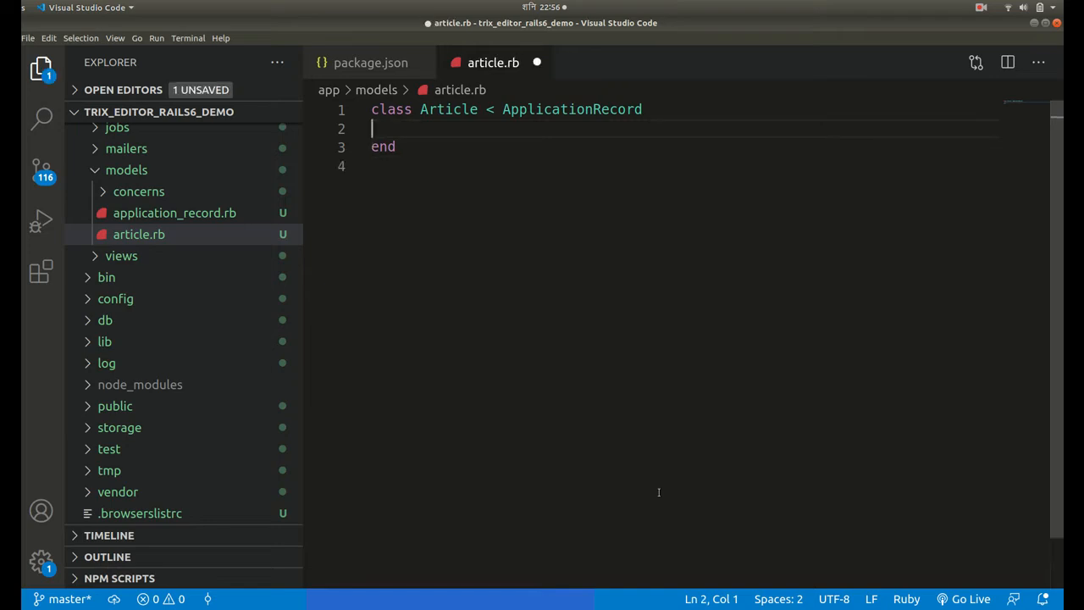
text(has)
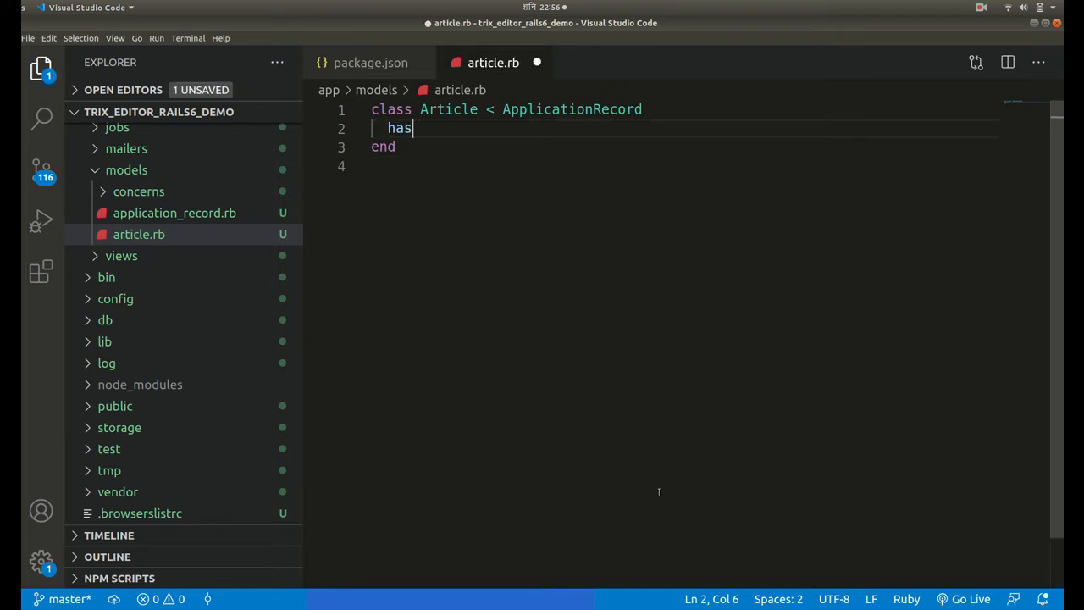
text(_rich_text :)
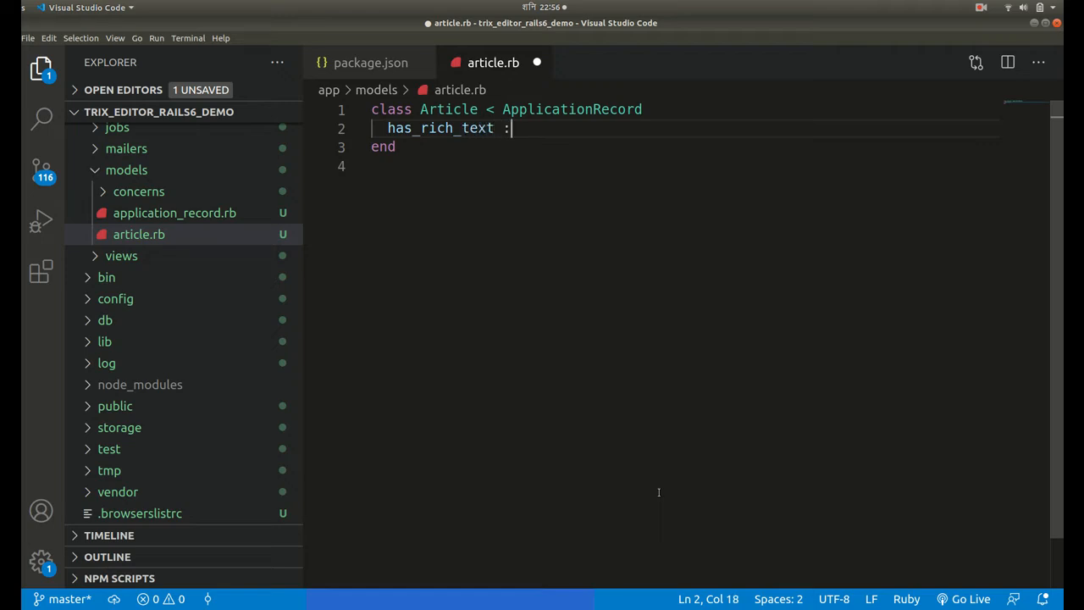
text(content)
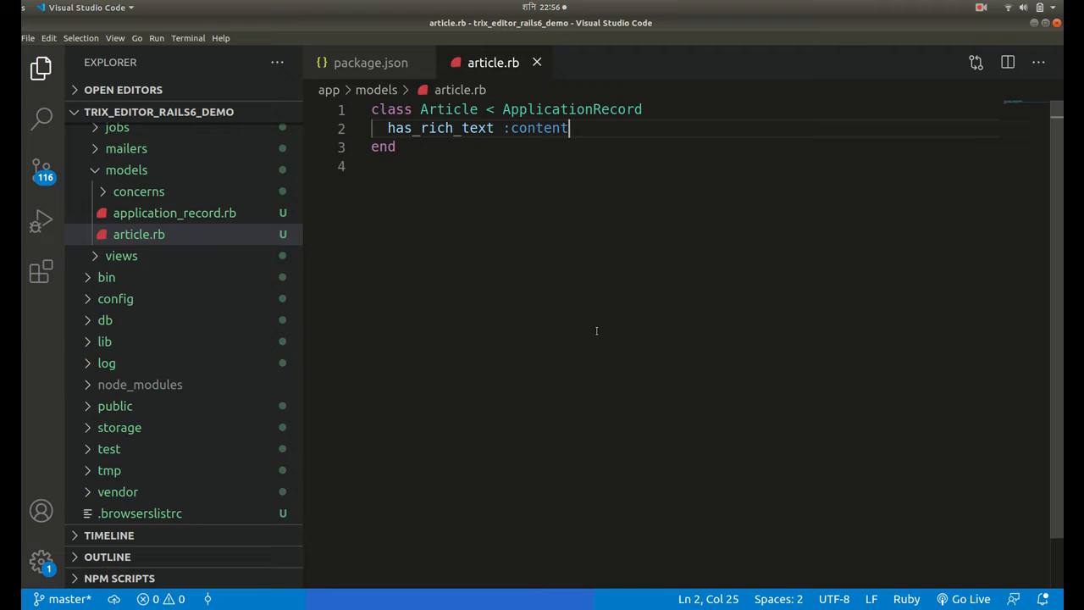
key(Ctrl+P)
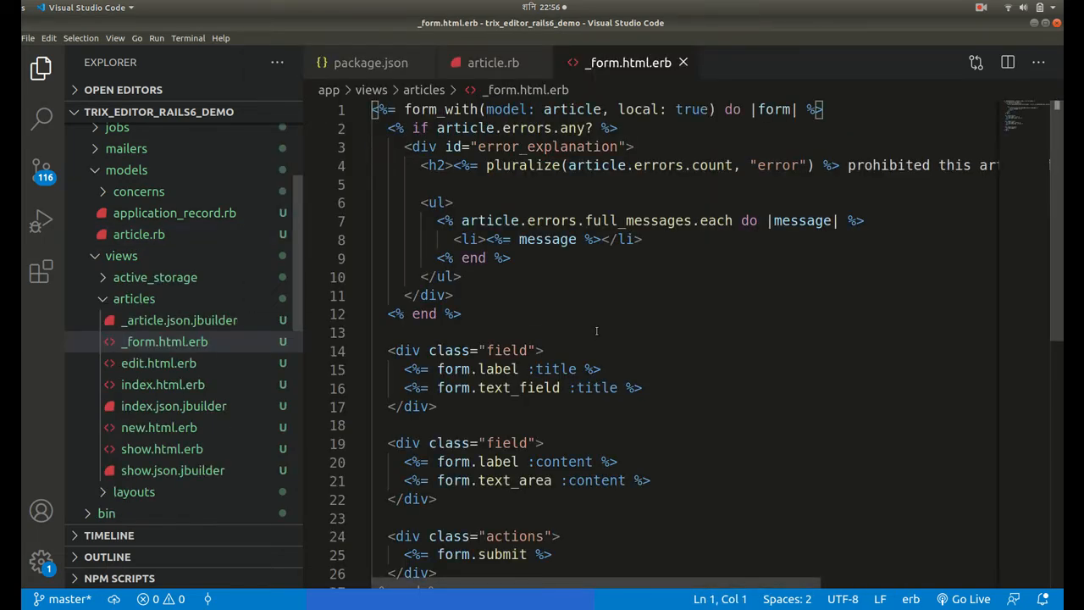
mouse_move(608, 64)
text(has_)
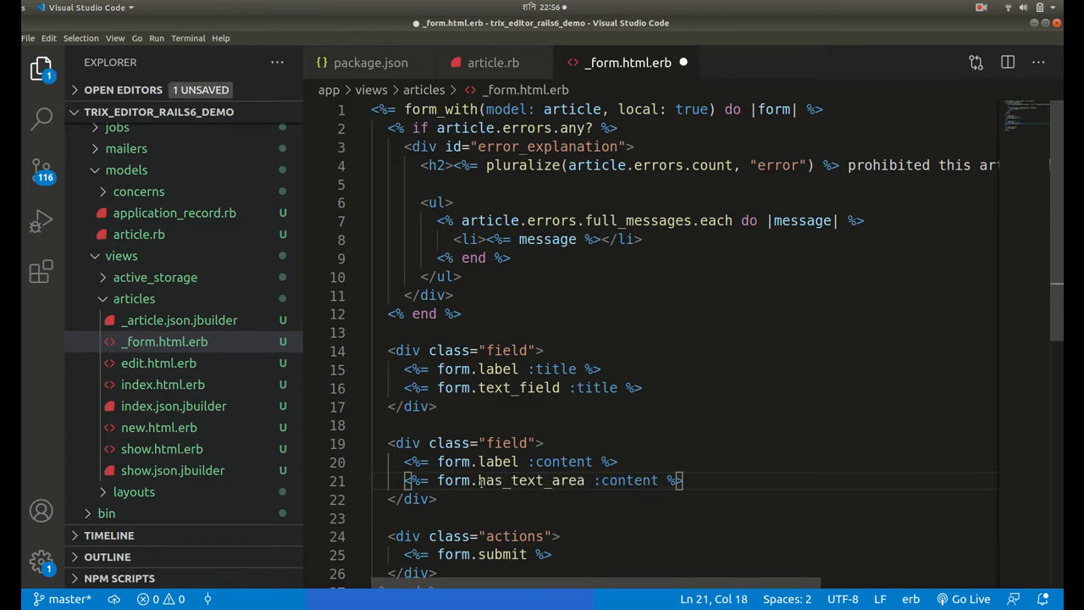
- Change form.text_area :content to form.rich_text_area :content in _form.html.erb
text(text_area)
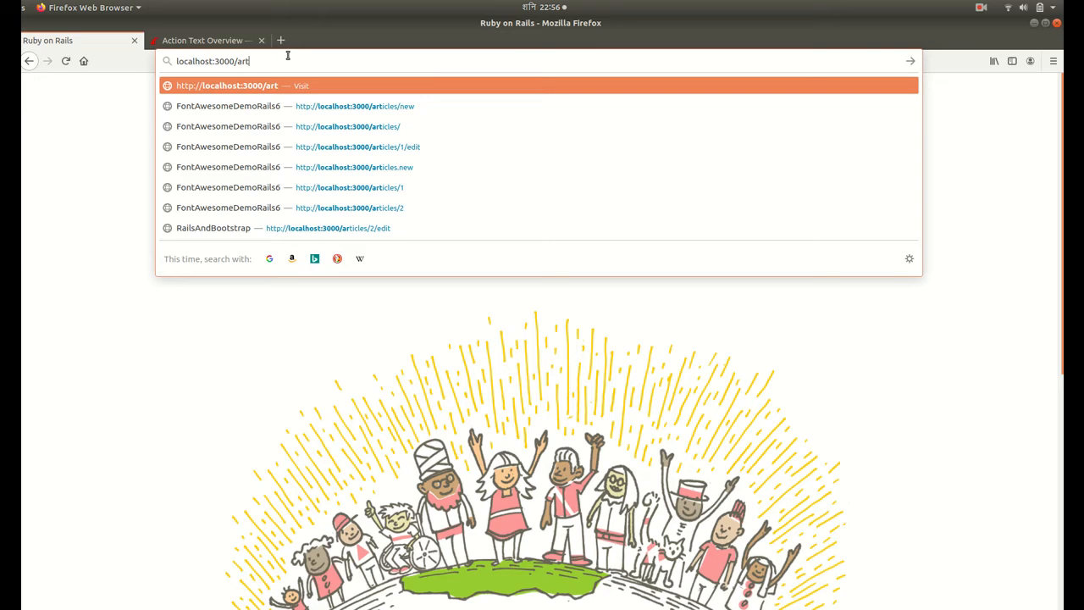
- Load localhost:3000/articles/new and place the cursor in the Title field
text(icles.)
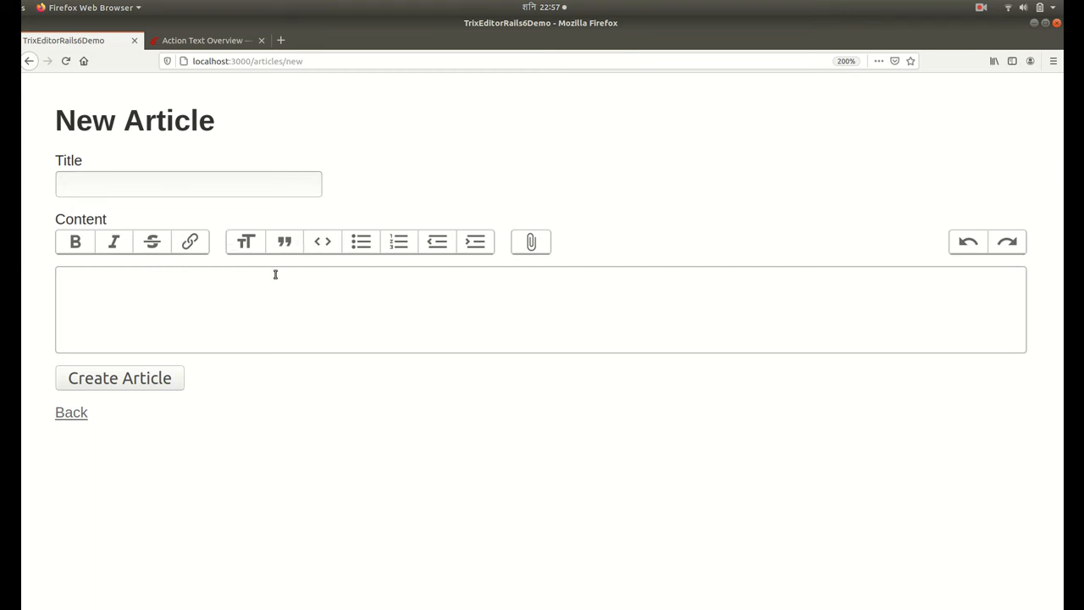
click(188, 183)
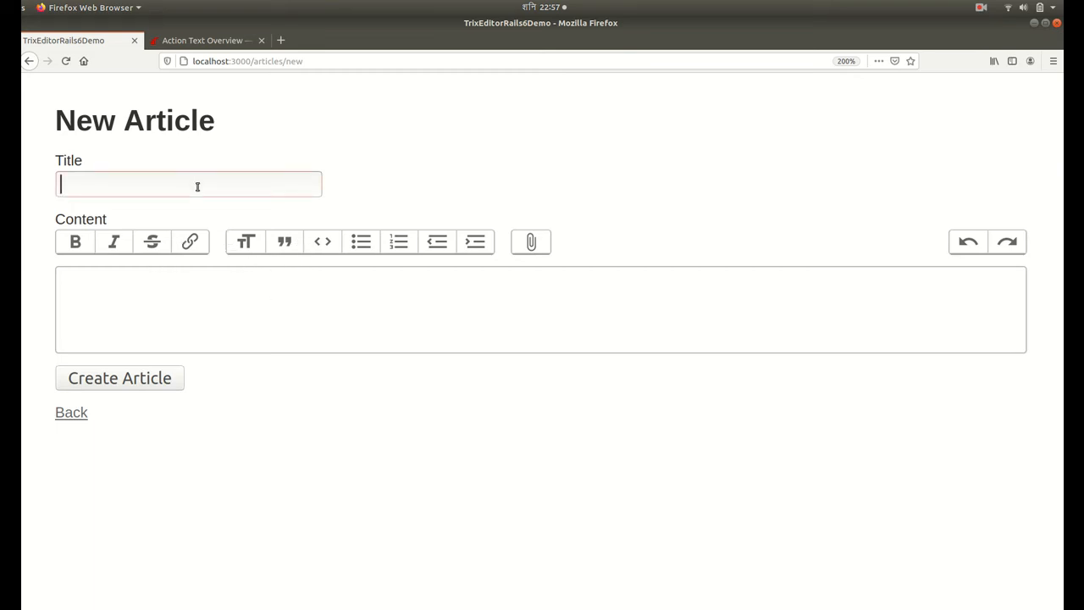
- Enter title First Article and content test article, then create the article
text(F)
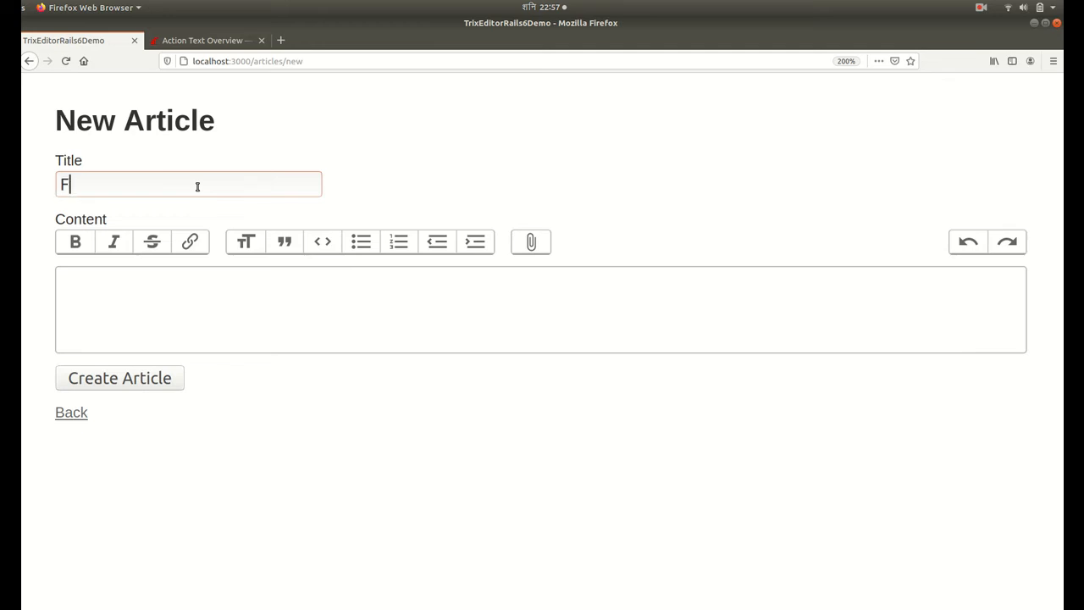
text(irst Article)
click(540, 308)
text(test)
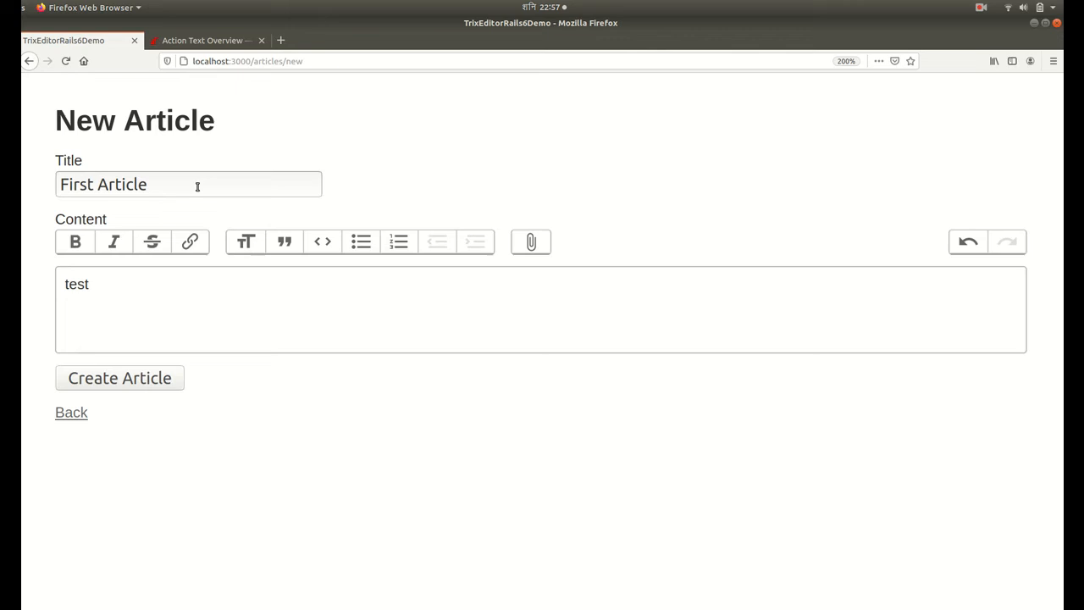
text(article)
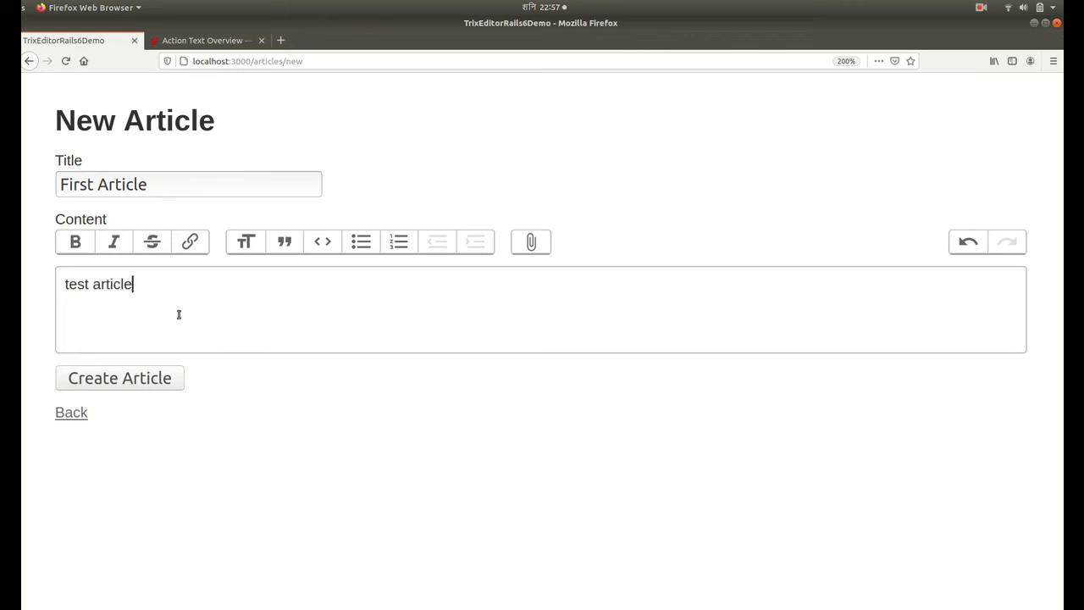
click(118, 378)
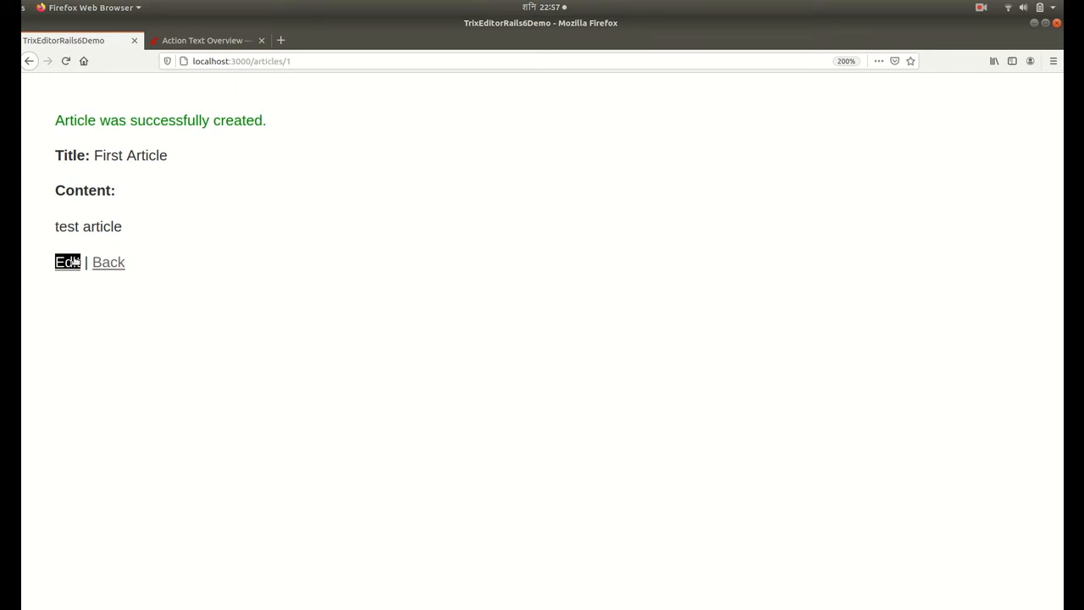
- Edit the article making 'test' bold and 'article' italic, update it, and reopen its edit page
click(68, 261)
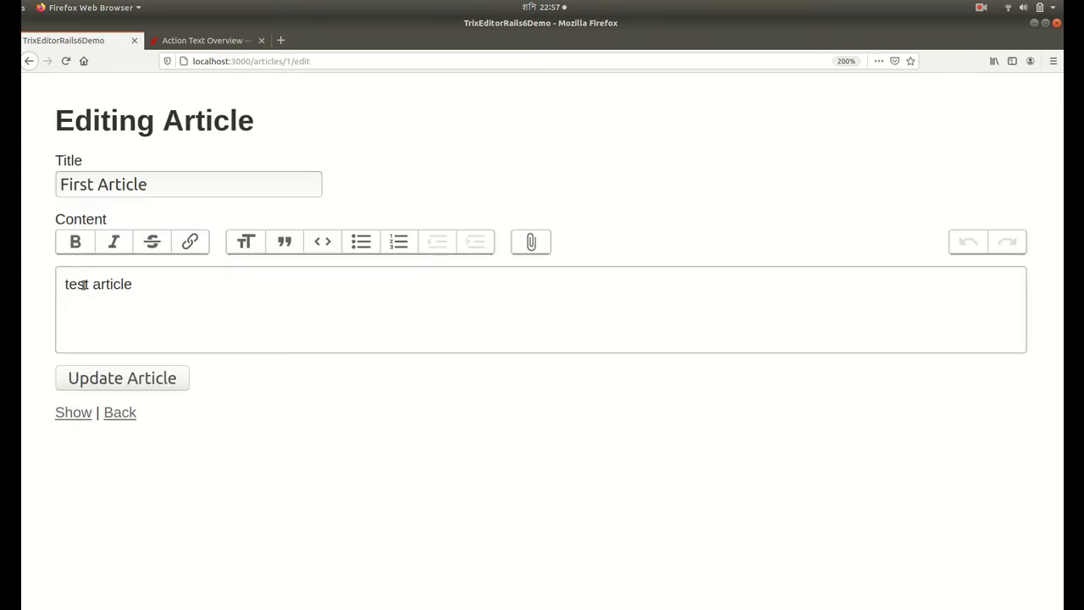
double_click(76, 284)
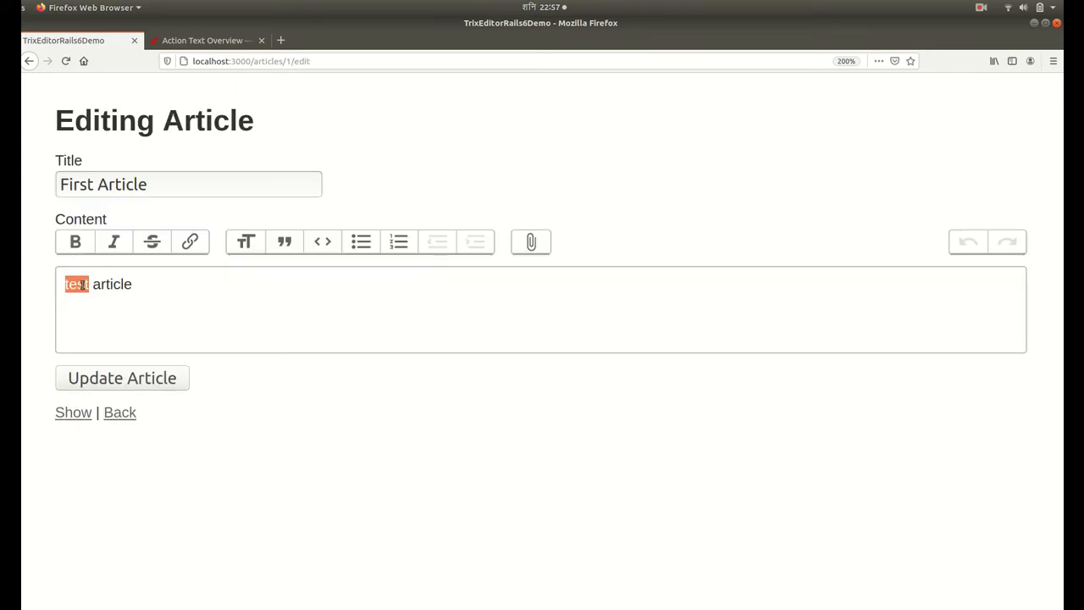
click(74, 241)
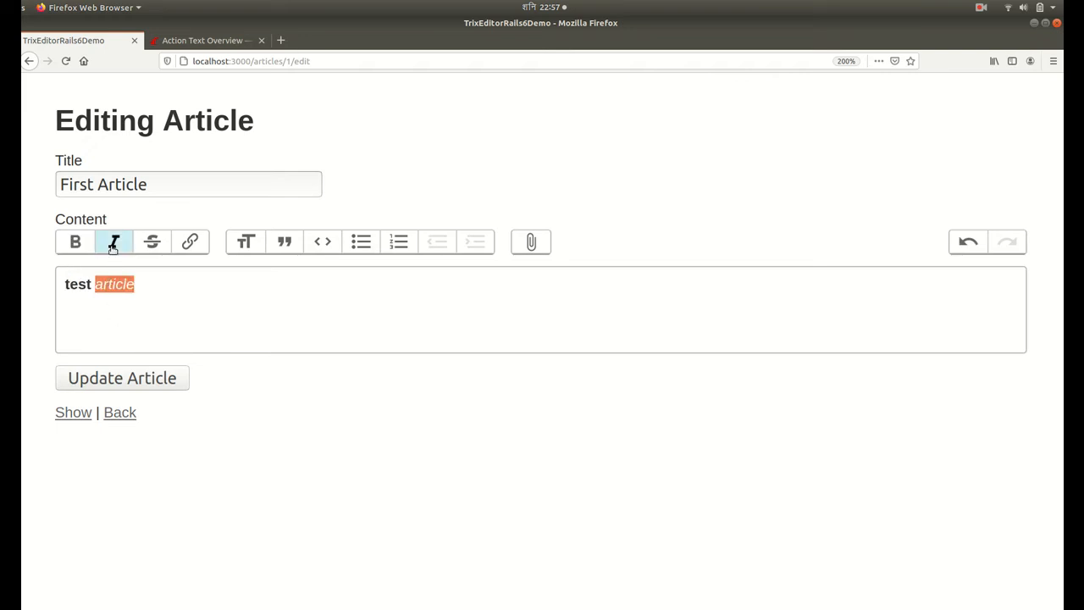
click(113, 240)
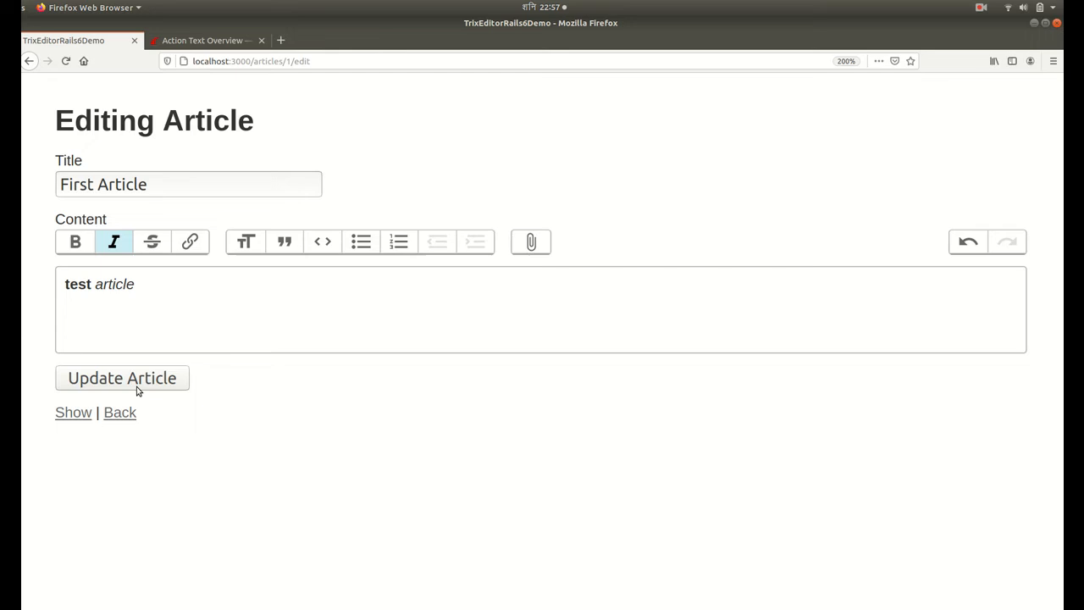
click(122, 378)
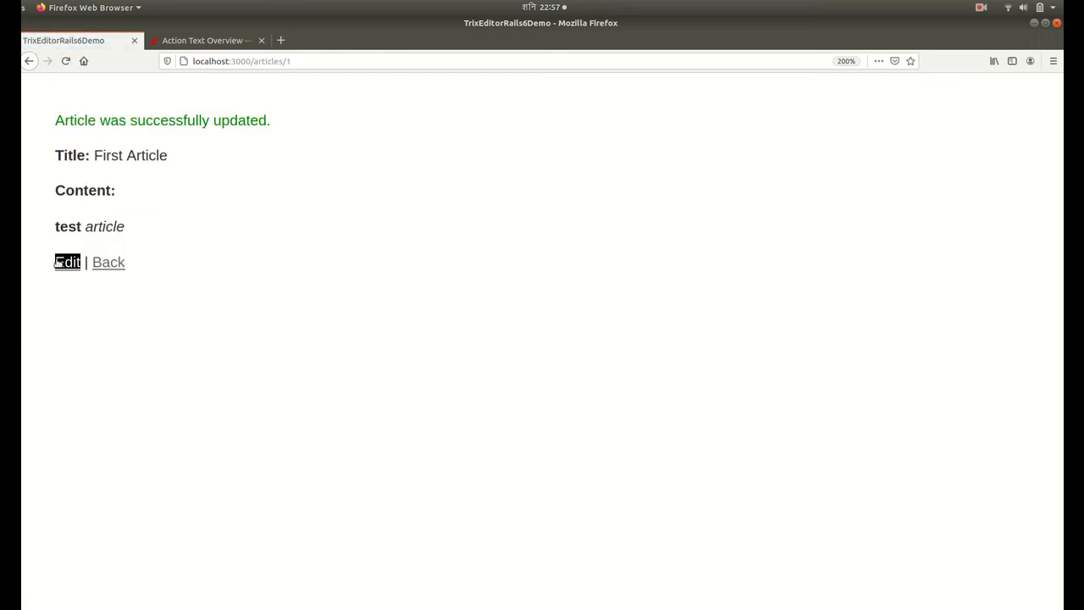
click(68, 261)
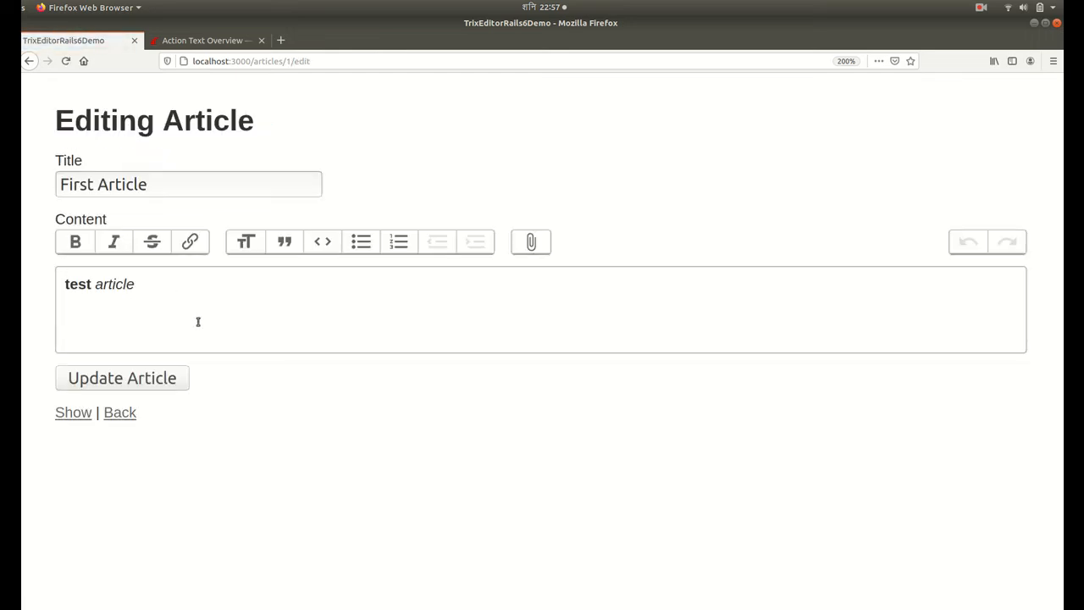
mouse_move(254, 426)
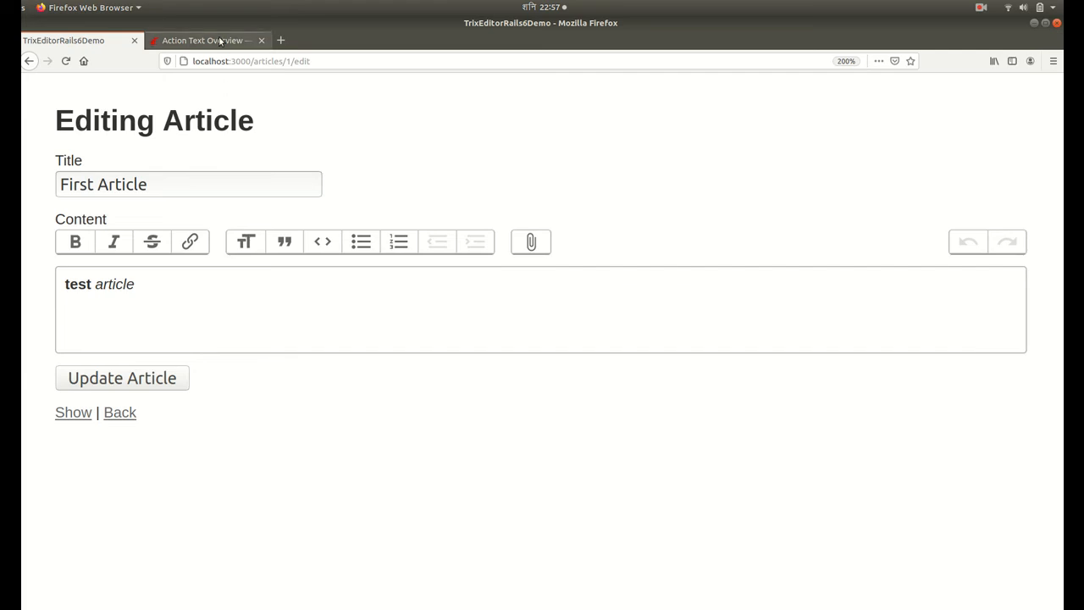
click(211, 40)
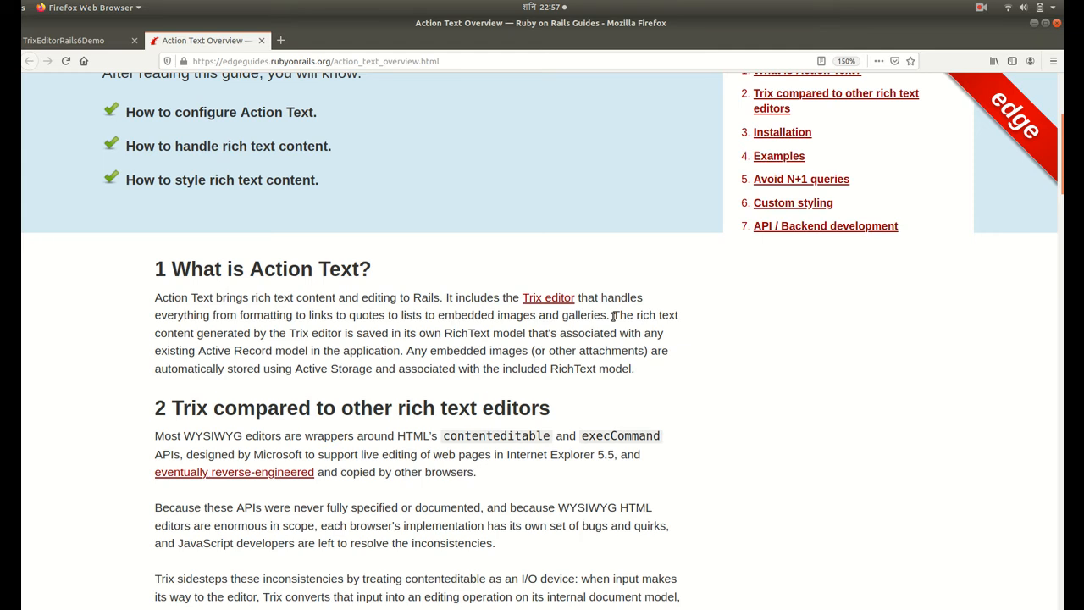
drag(611, 313, 328, 332)
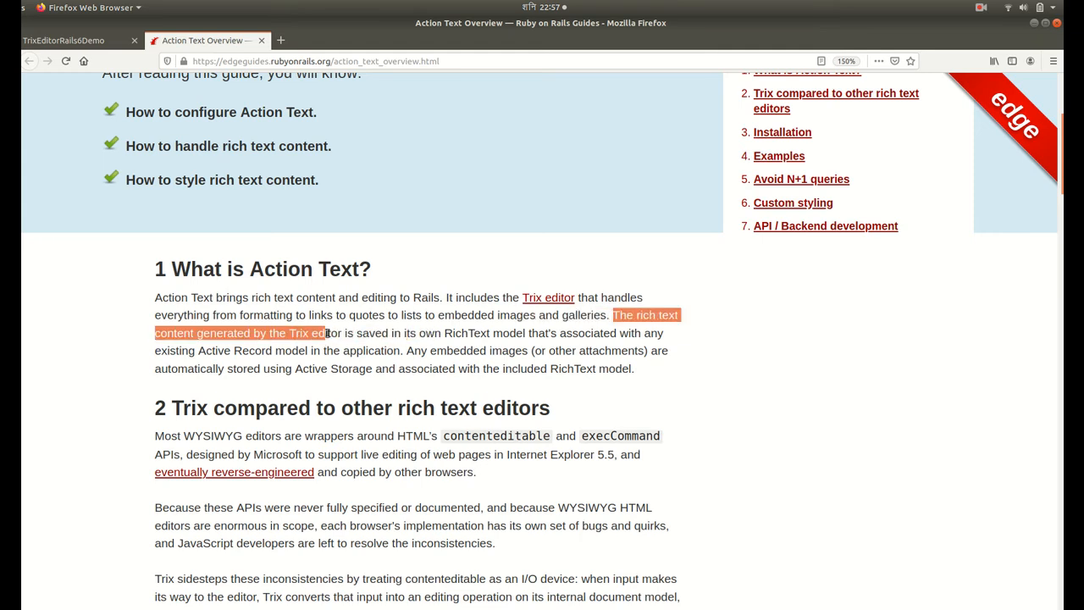
drag(325, 332, 424, 332)
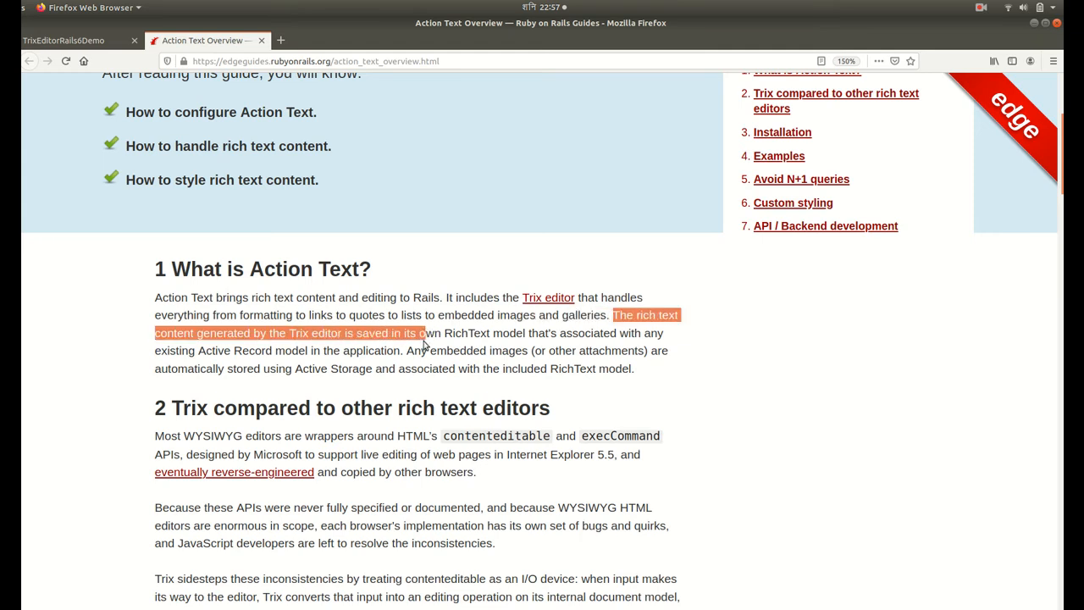
drag(424, 332, 550, 332)
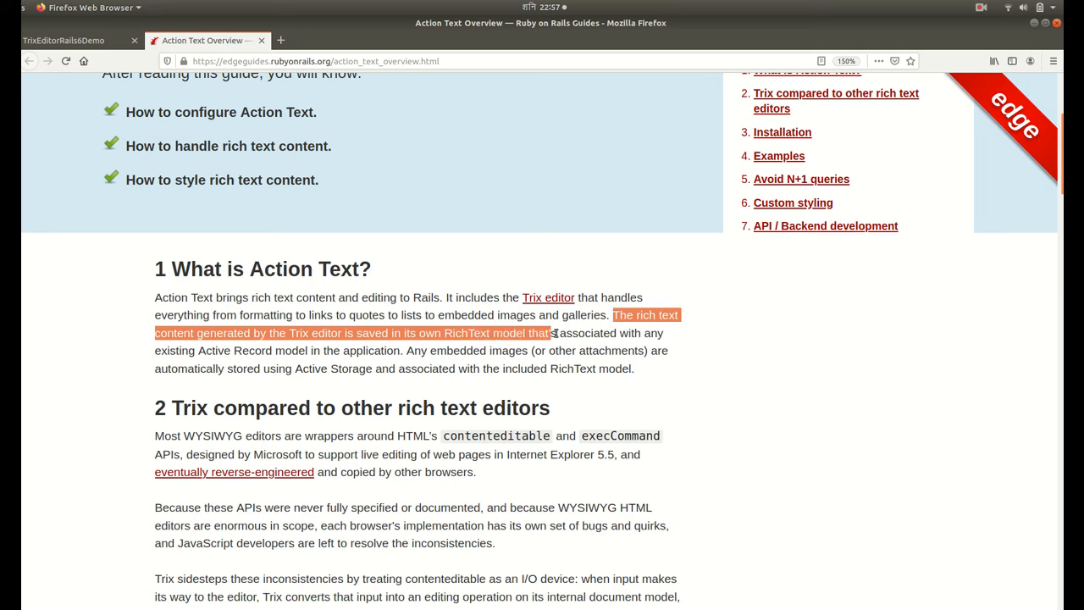
drag(552, 332, 664, 332)
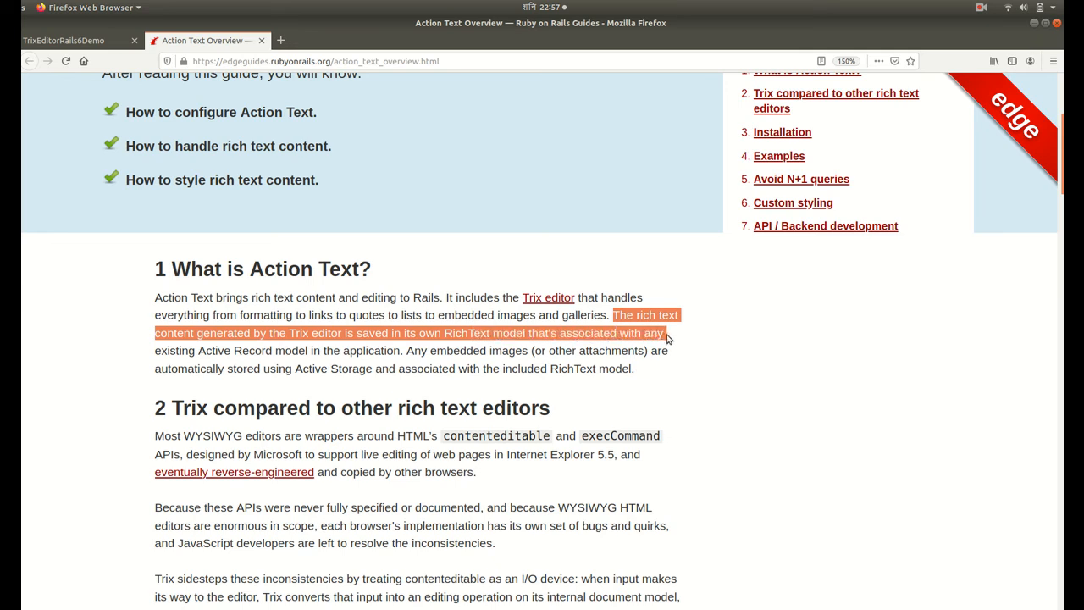
drag(664, 332, 386, 349)
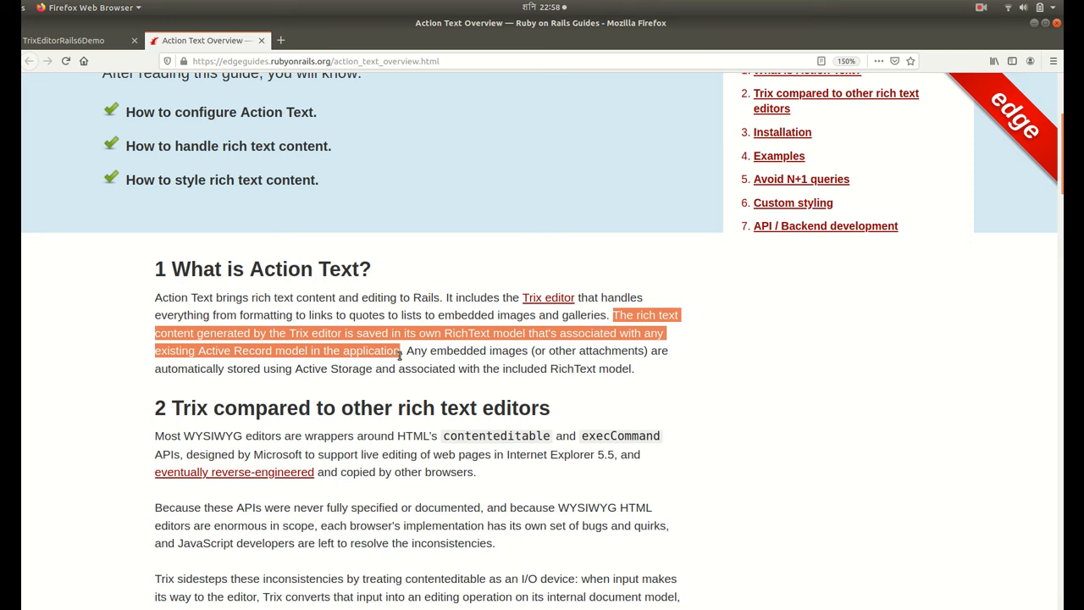
click(64, 41)
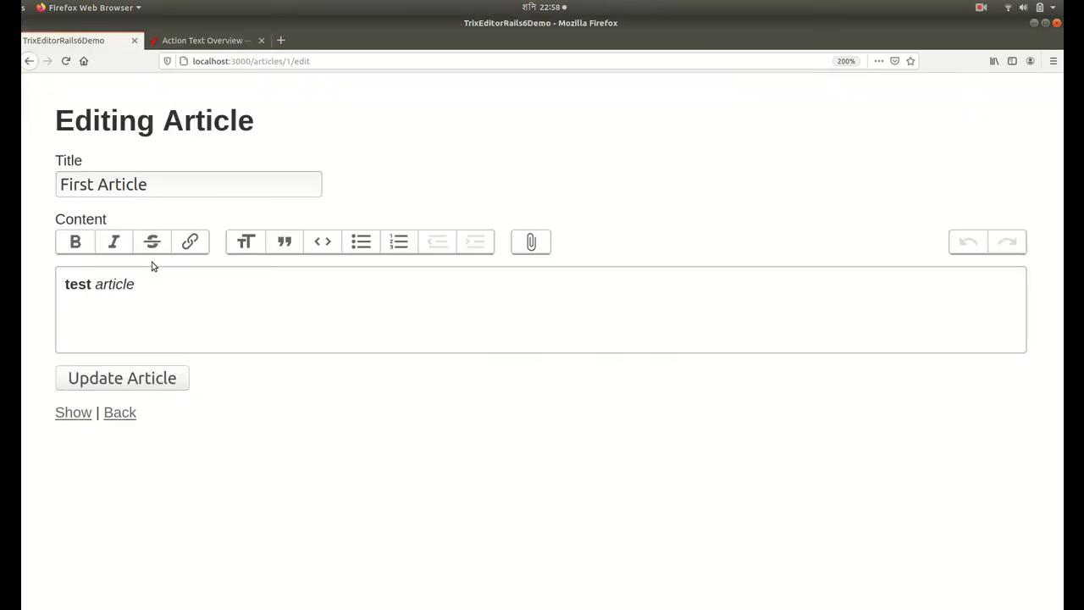
triple_click(98, 285)
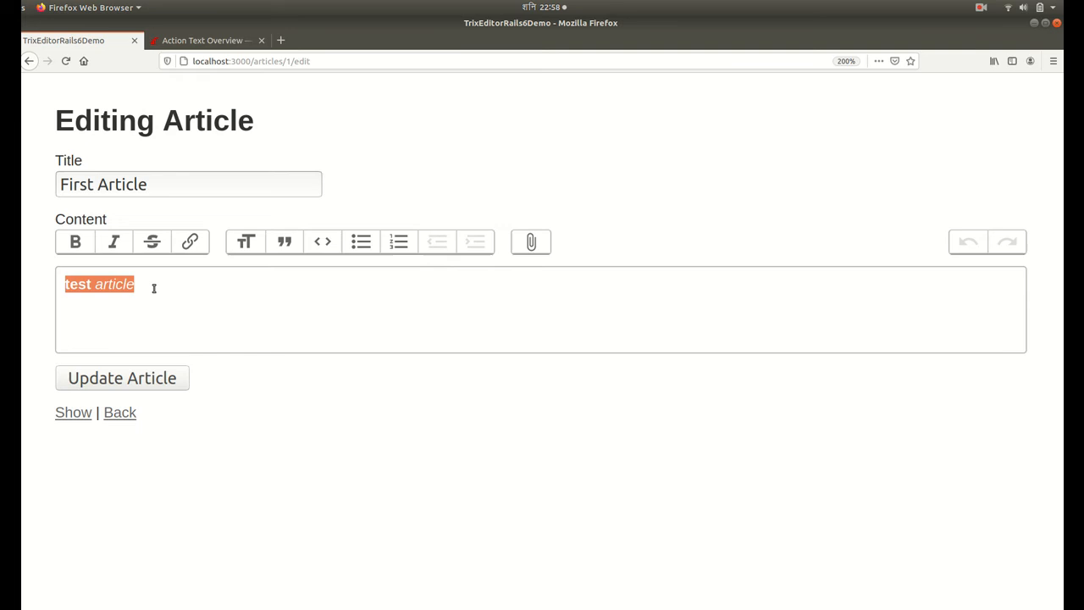
click(207, 40)
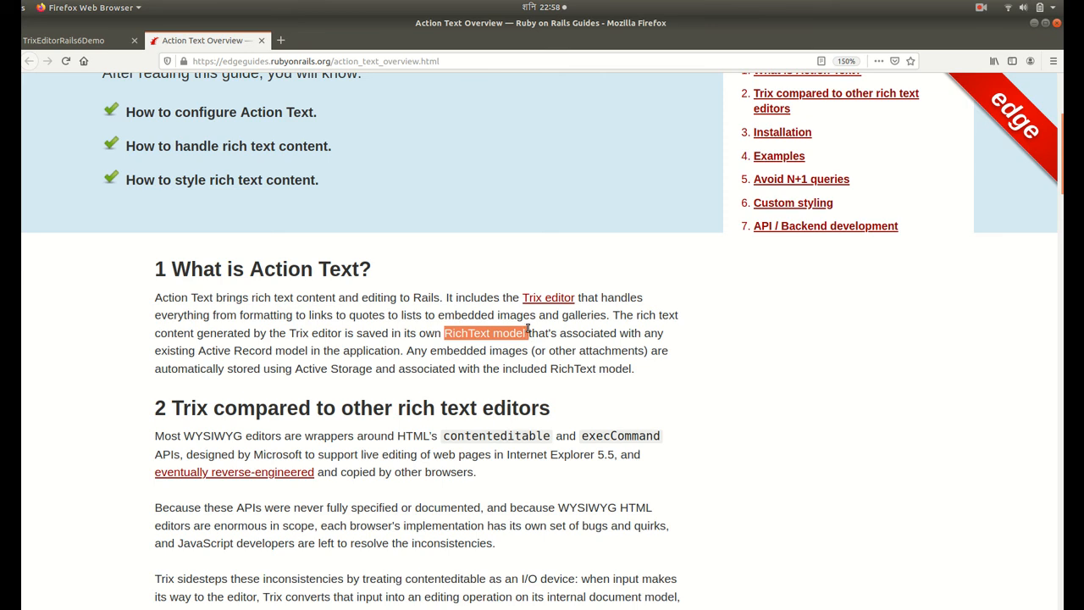
click(173, 112)
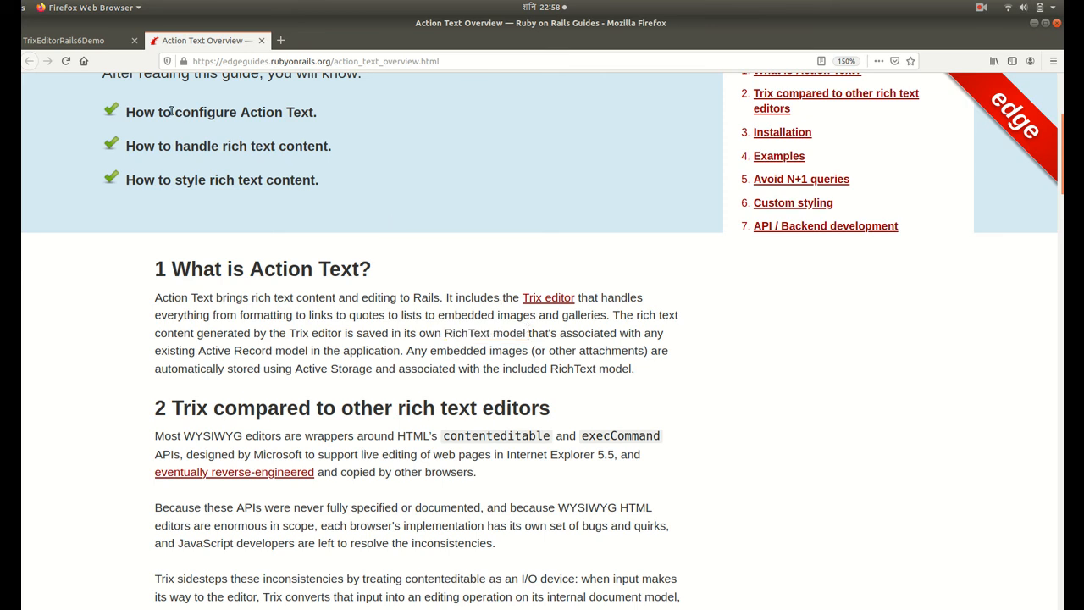
click(76, 41)
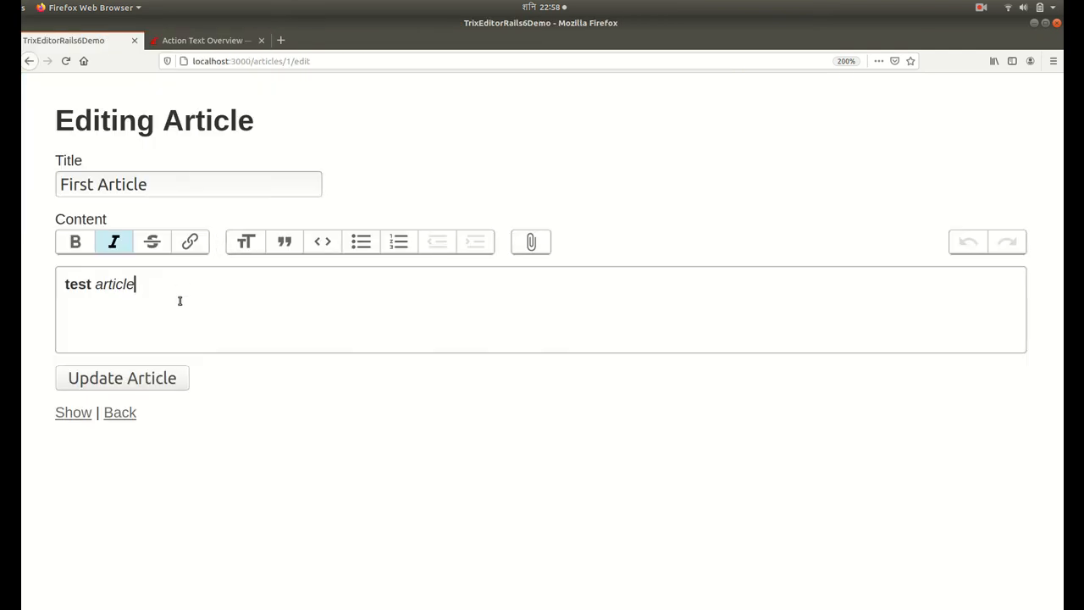
mouse_move(315, 461)
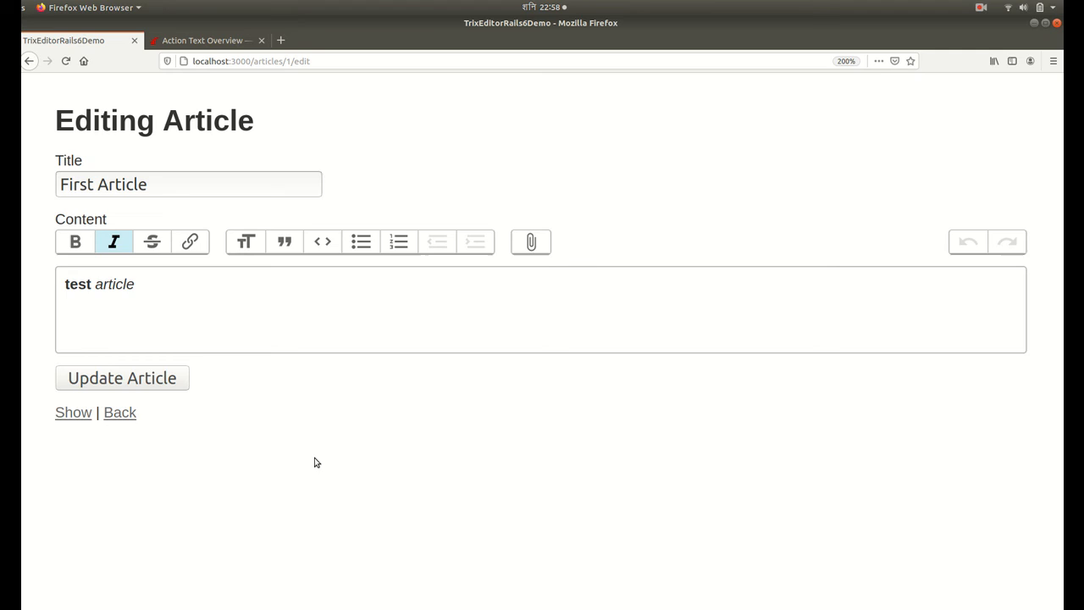
mouse_move(279, 295)
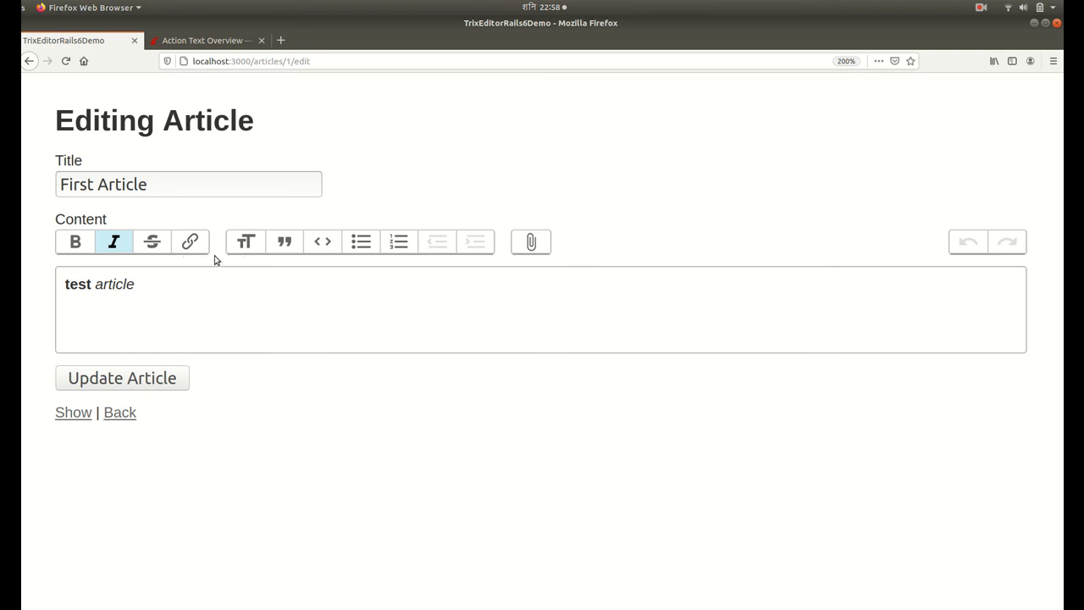
mouse_move(190, 241)
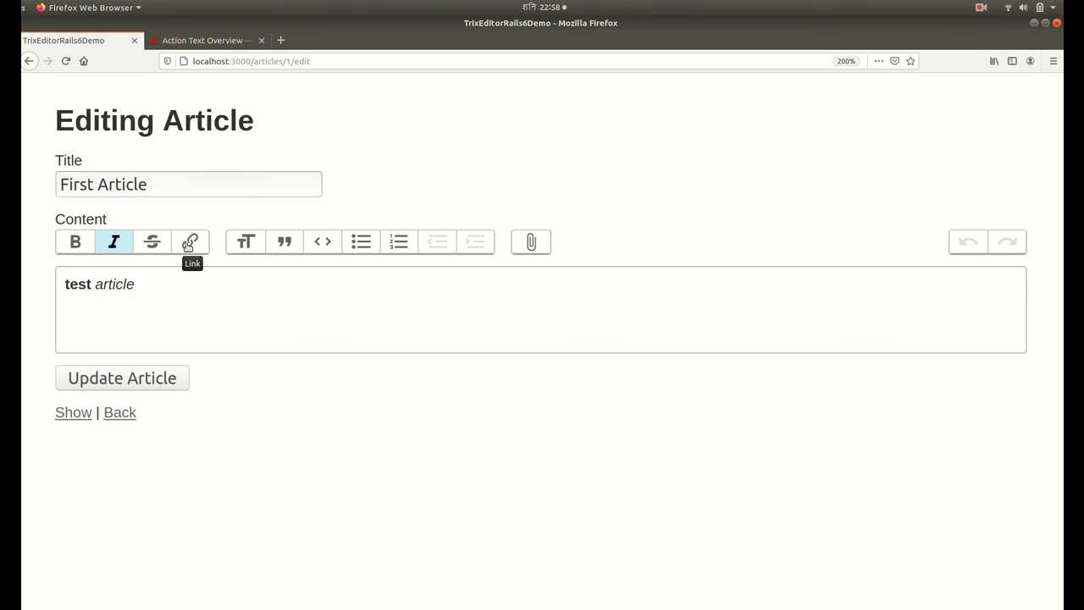
mouse_move(358, 336)
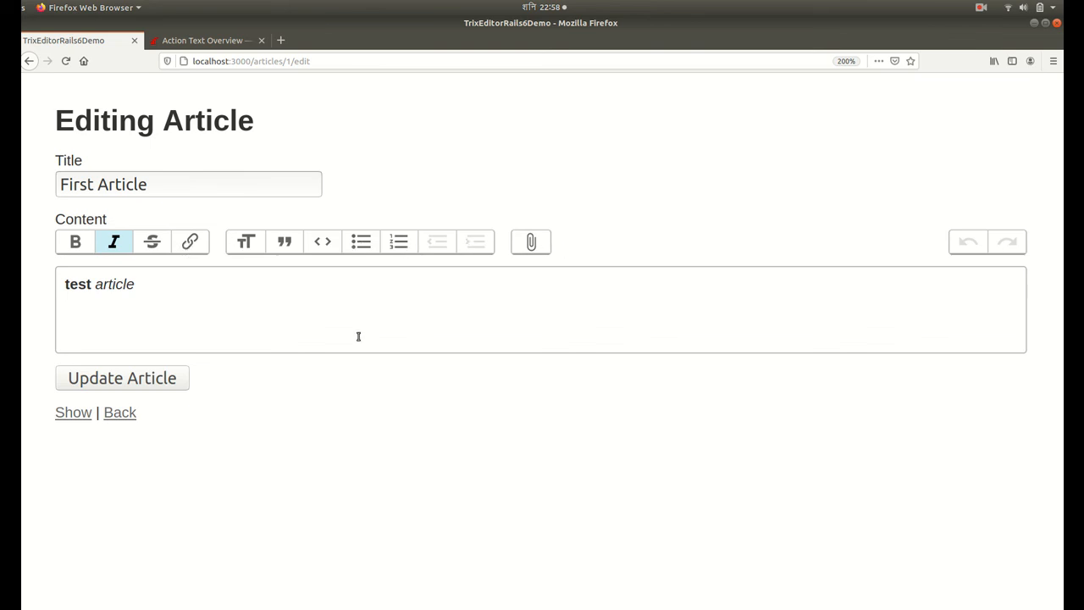